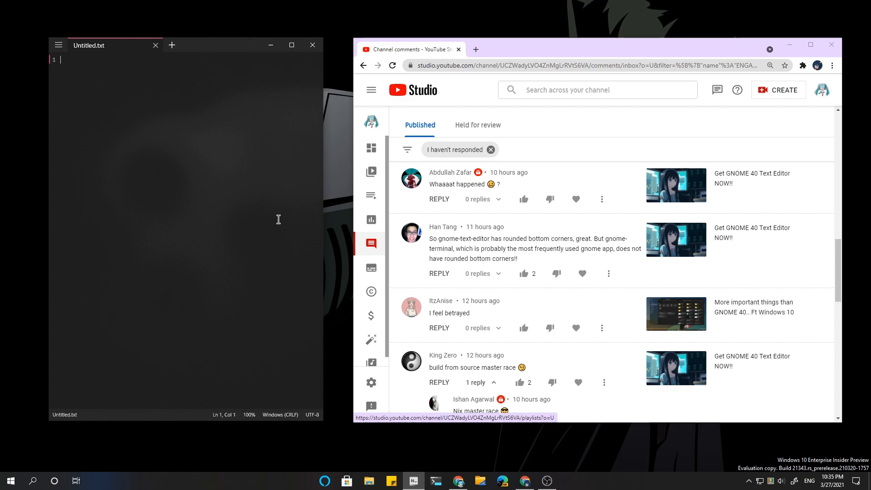
- Insert a thumbs-up and two more emojis into the first line via the Windows emoji panel
{"action": "key", "text": "win+."}
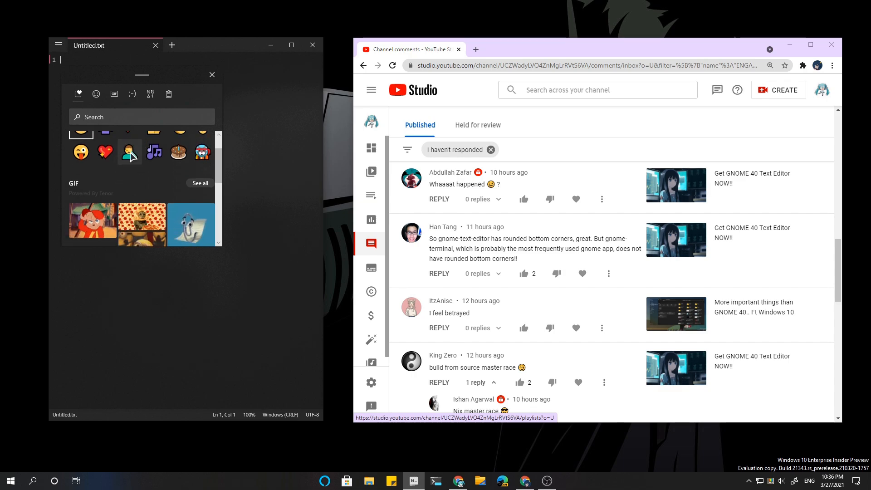
{"action": "left_click", "coordinate": [154, 144]}
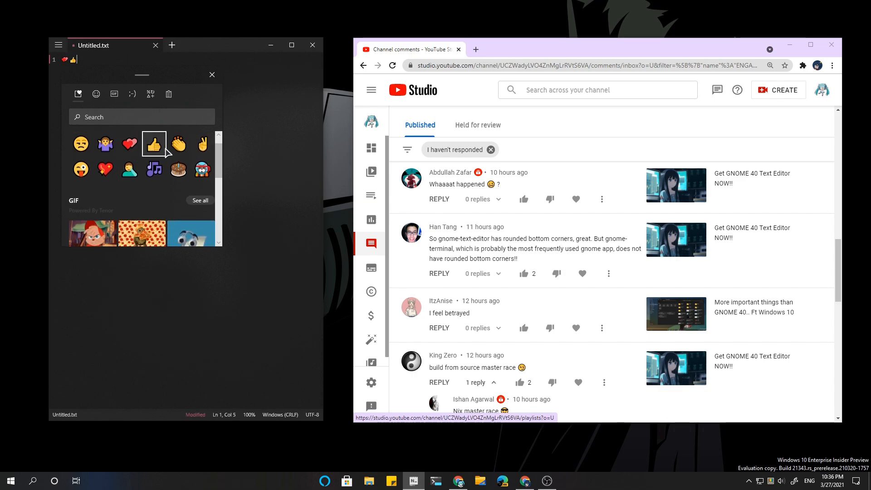
{"action": "left_click", "coordinate": [105, 143]}
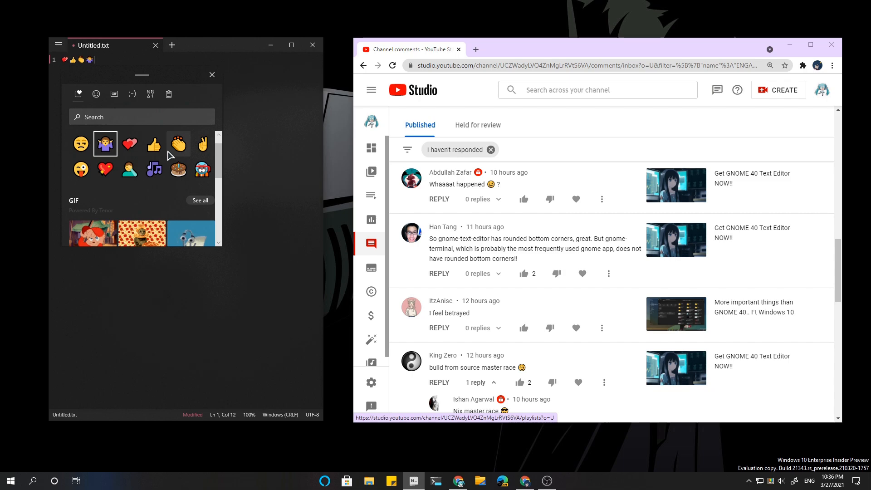
{"action": "left_click", "coordinate": [202, 144]}
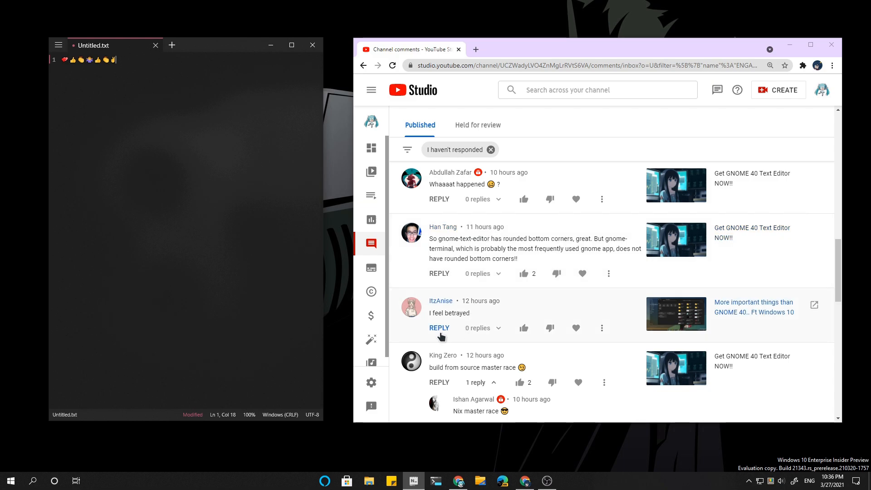
- Reply to the 'I feel betrayed' comment and add an emoji to the reply box
{"action": "left_click", "coordinate": [439, 327]}
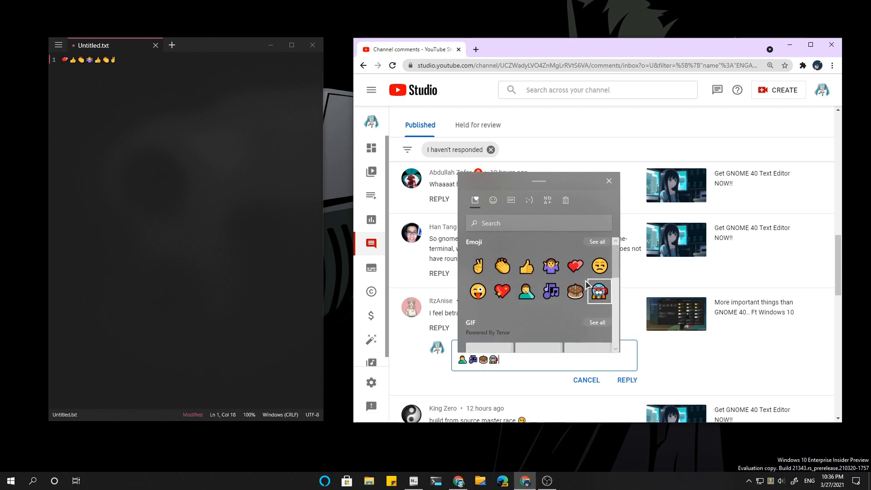
{"action": "left_click", "coordinate": [501, 267]}
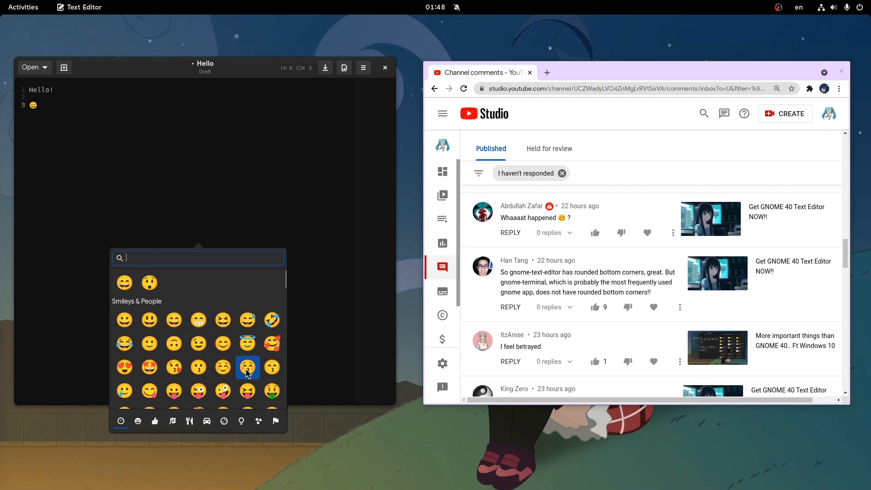
- Add a kissing face emoji on line 3, then reply to the 'I feel betrayed' comment
{"action": "left_click", "coordinate": [248, 367]}
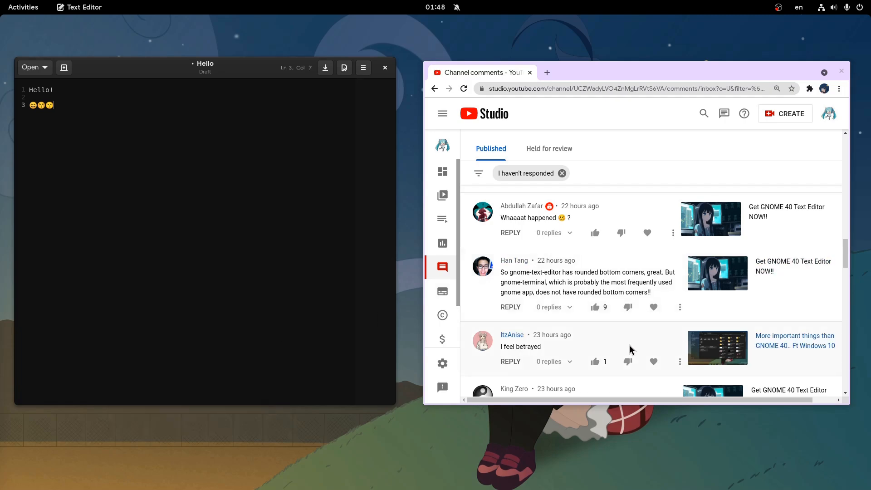
{"action": "left_click", "coordinate": [510, 361]}
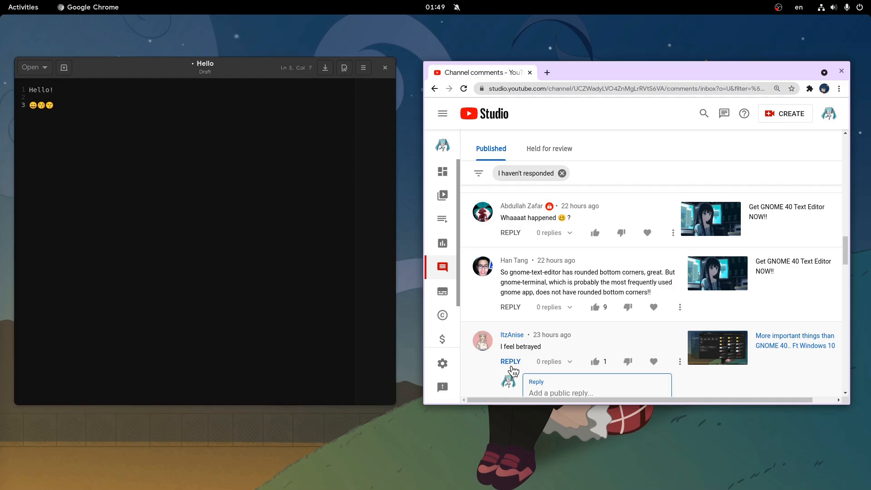